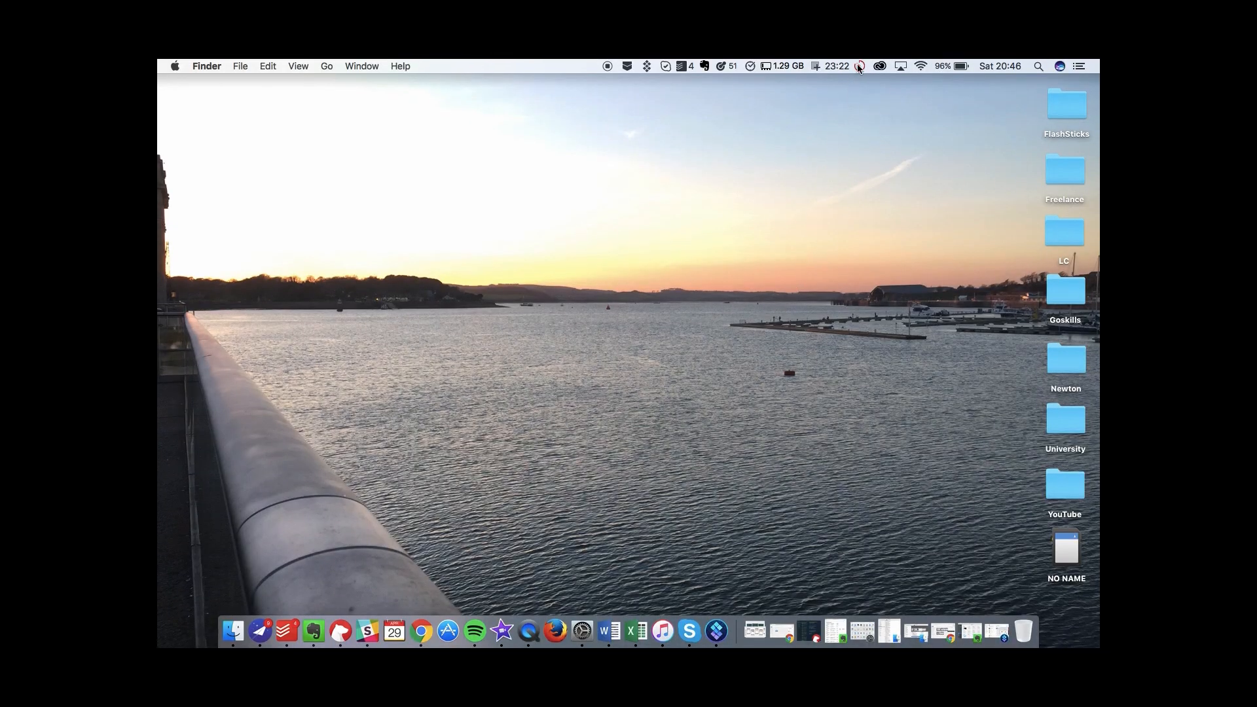
Step: Name the running focus session after a Mac task ('Complete M…'), then stop it
click(837, 66)
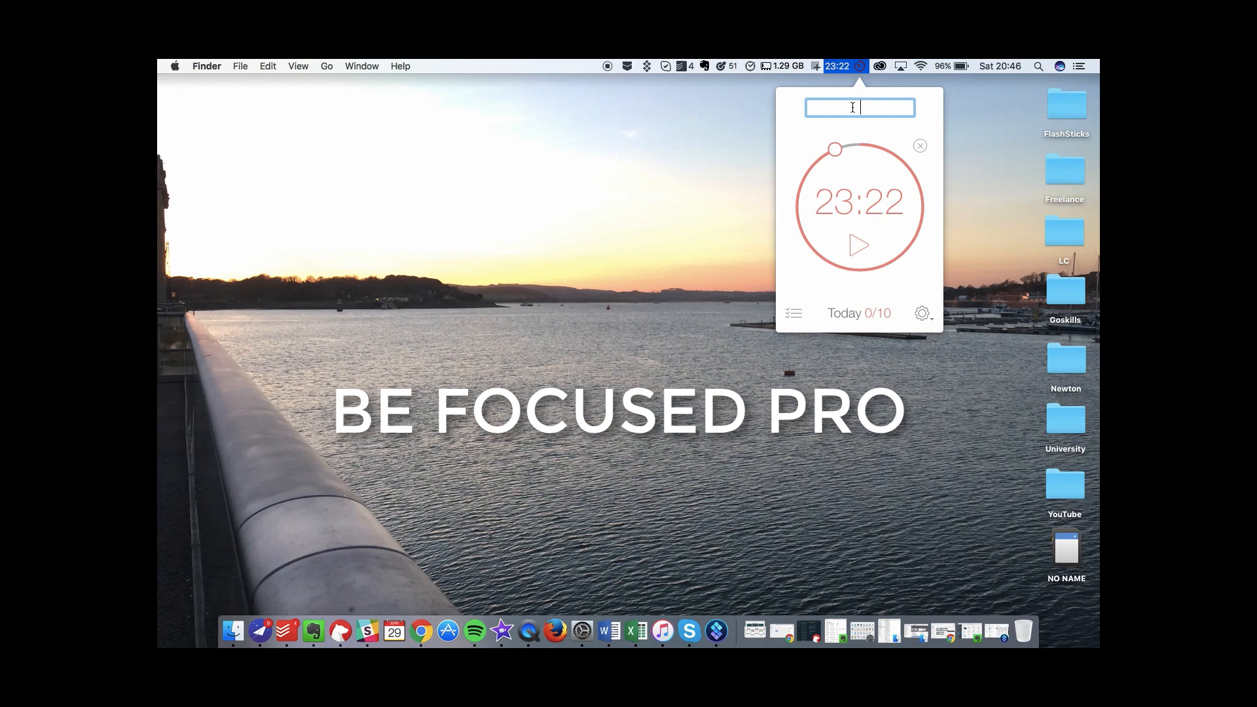
text(Complete Mac fe...)
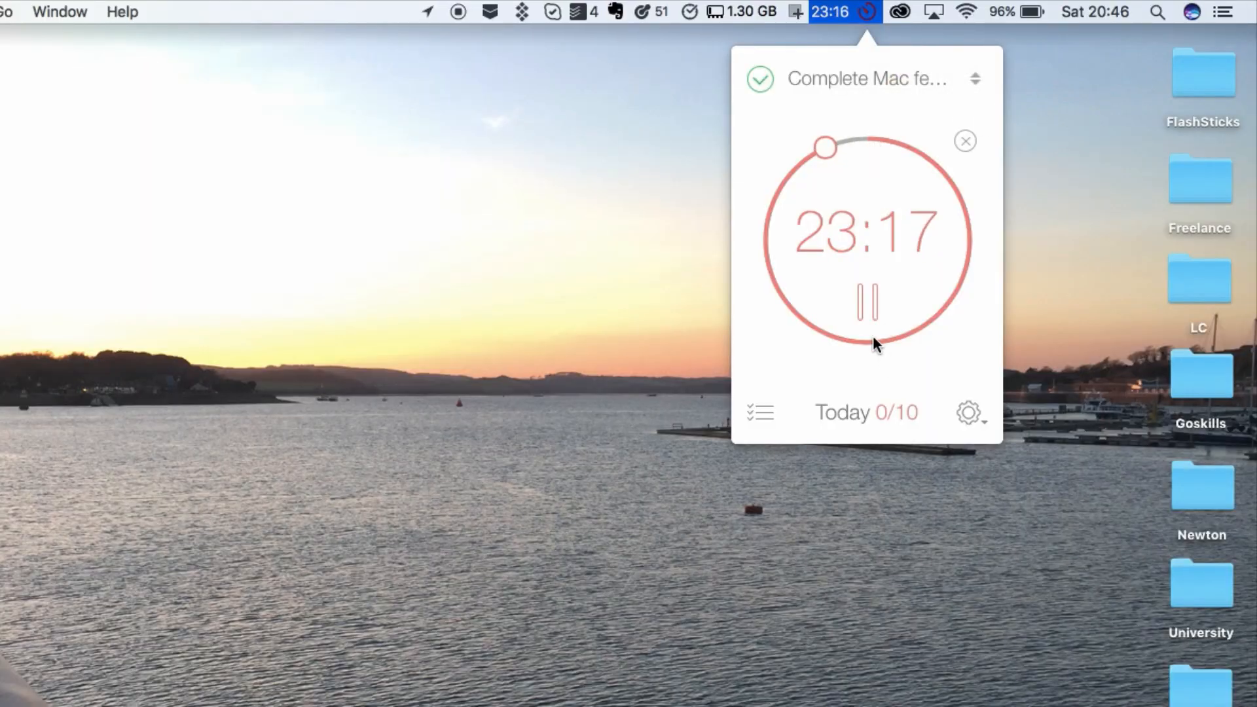
mouse_move(966, 144)
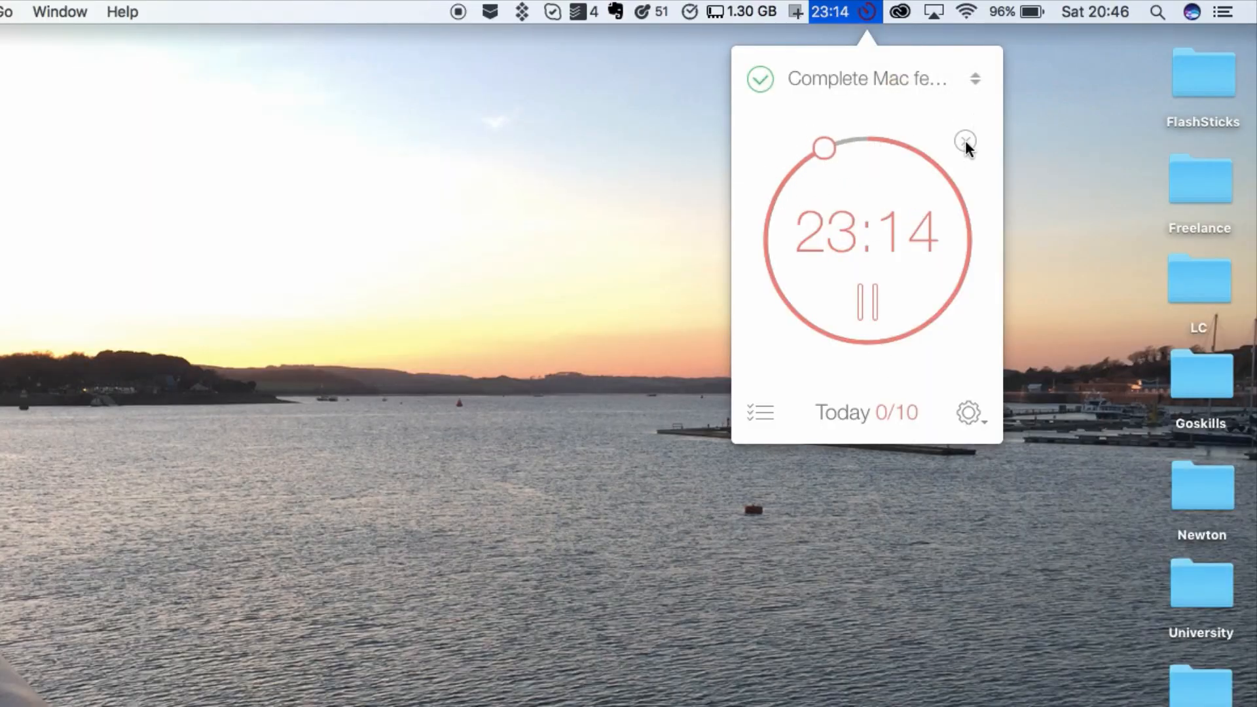
click(965, 139)
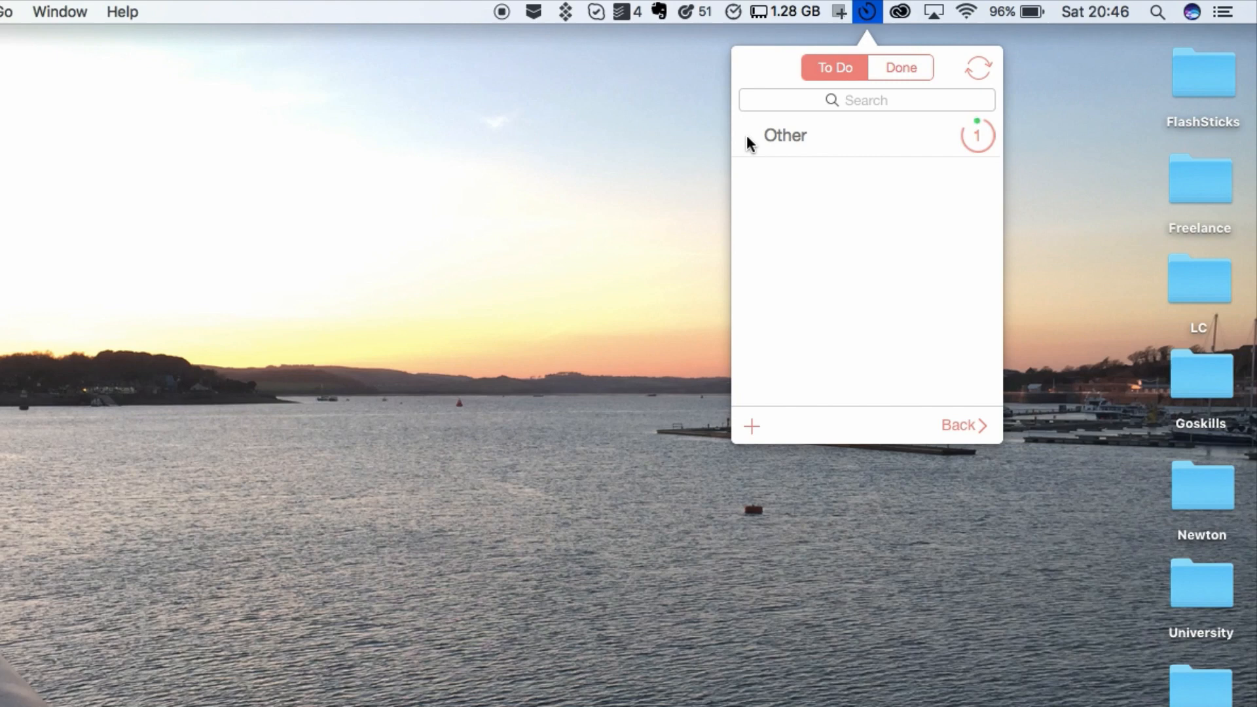
Step: Return to the 25:00 timer, review the gear options menu, then show the task list
click(900, 67)
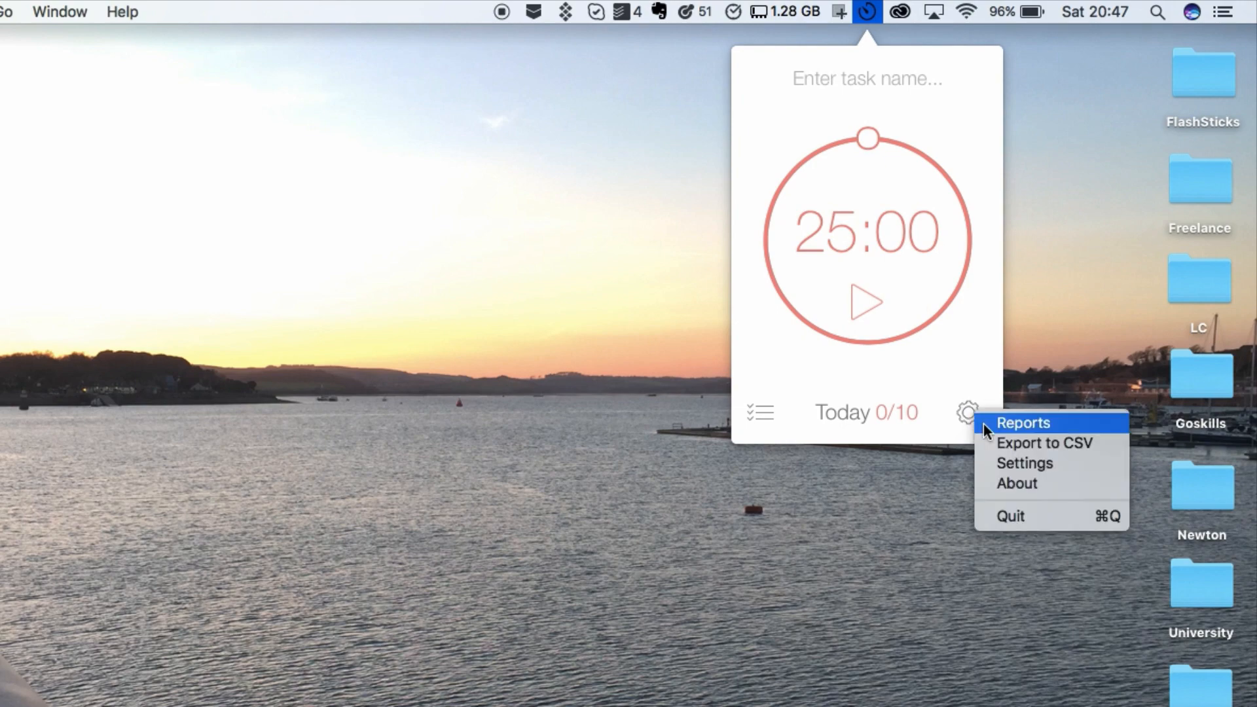
click(1023, 423)
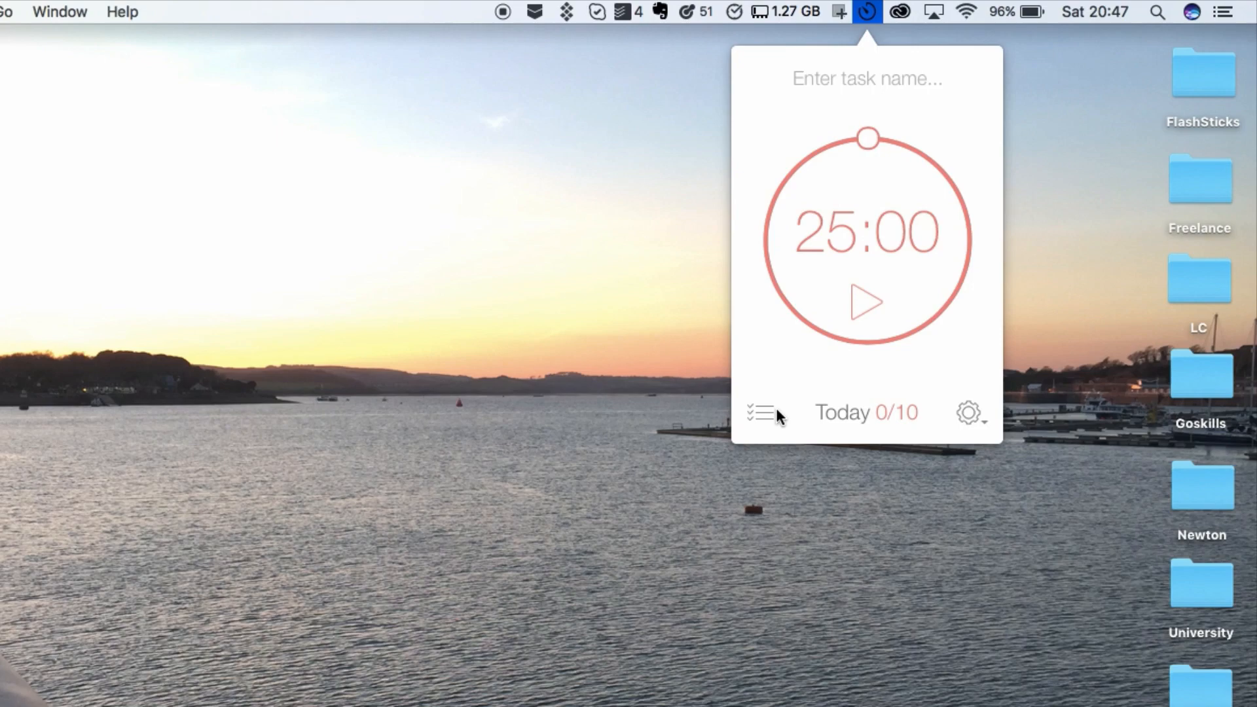
click(868, 12)
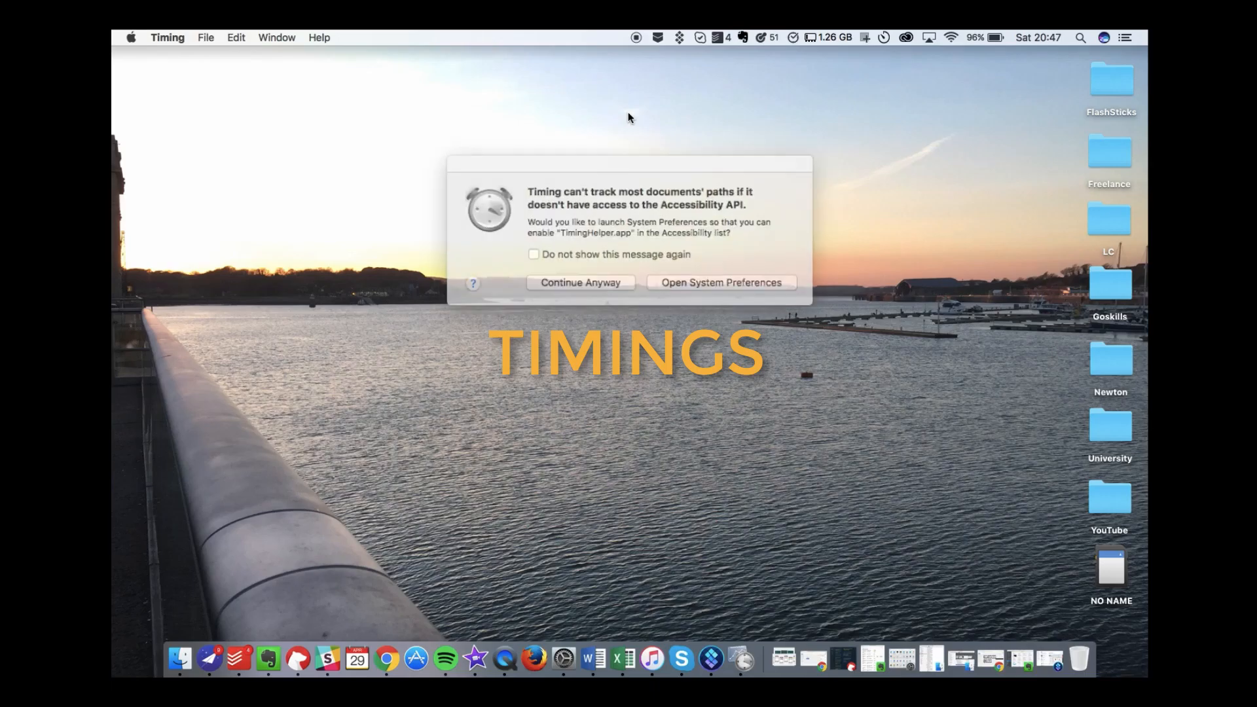
Step: Dismiss the accessibility warning, check 19 and 20 Apr 2017, and group 20 Apr by project
click(580, 283)
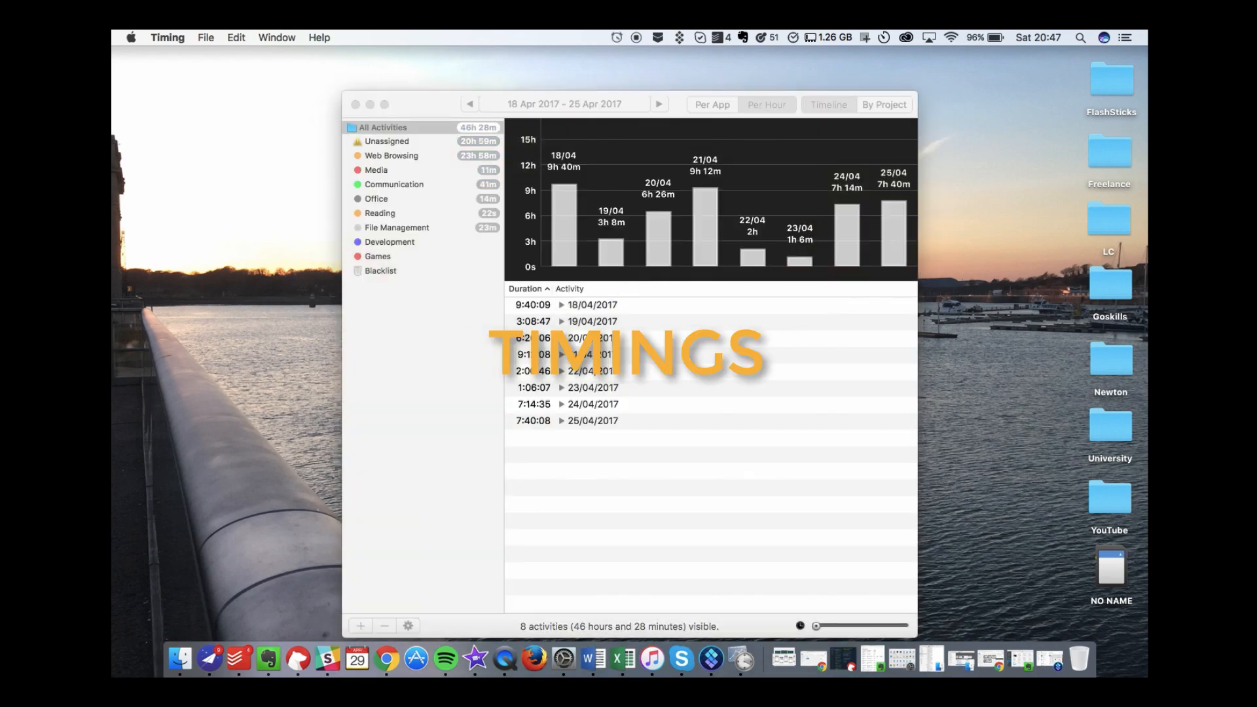
mouse_move(704, 238)
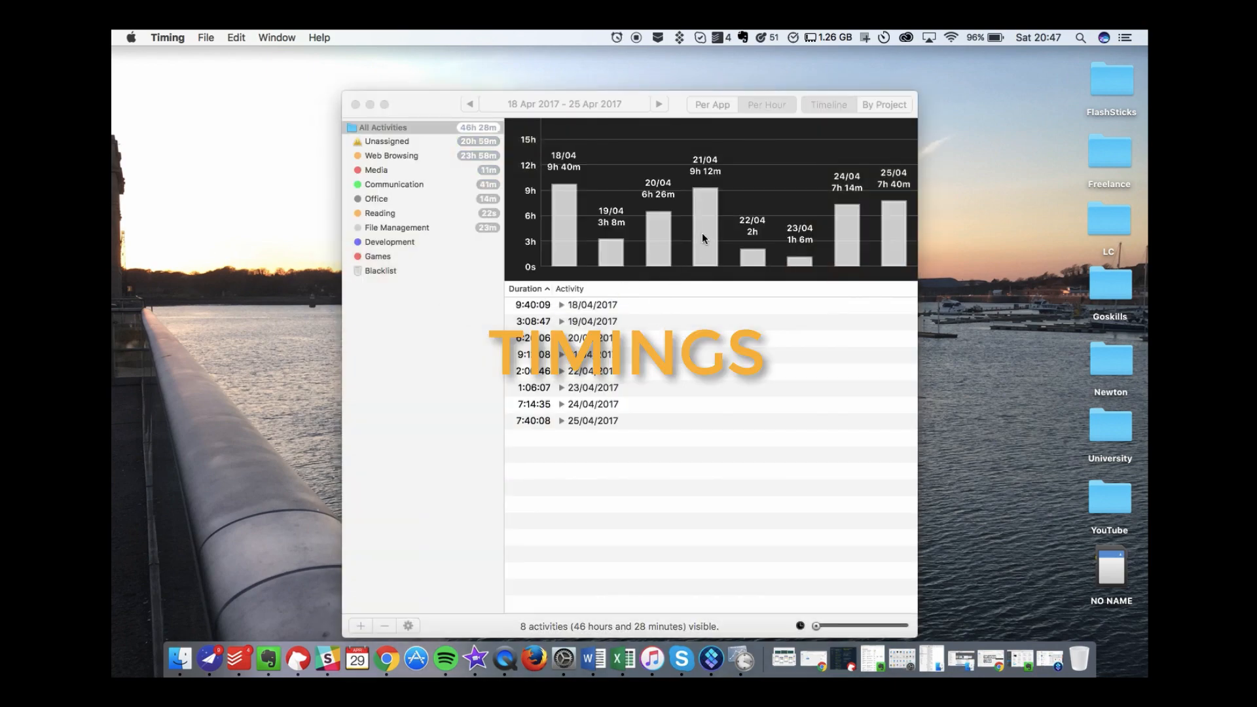
click(766, 105)
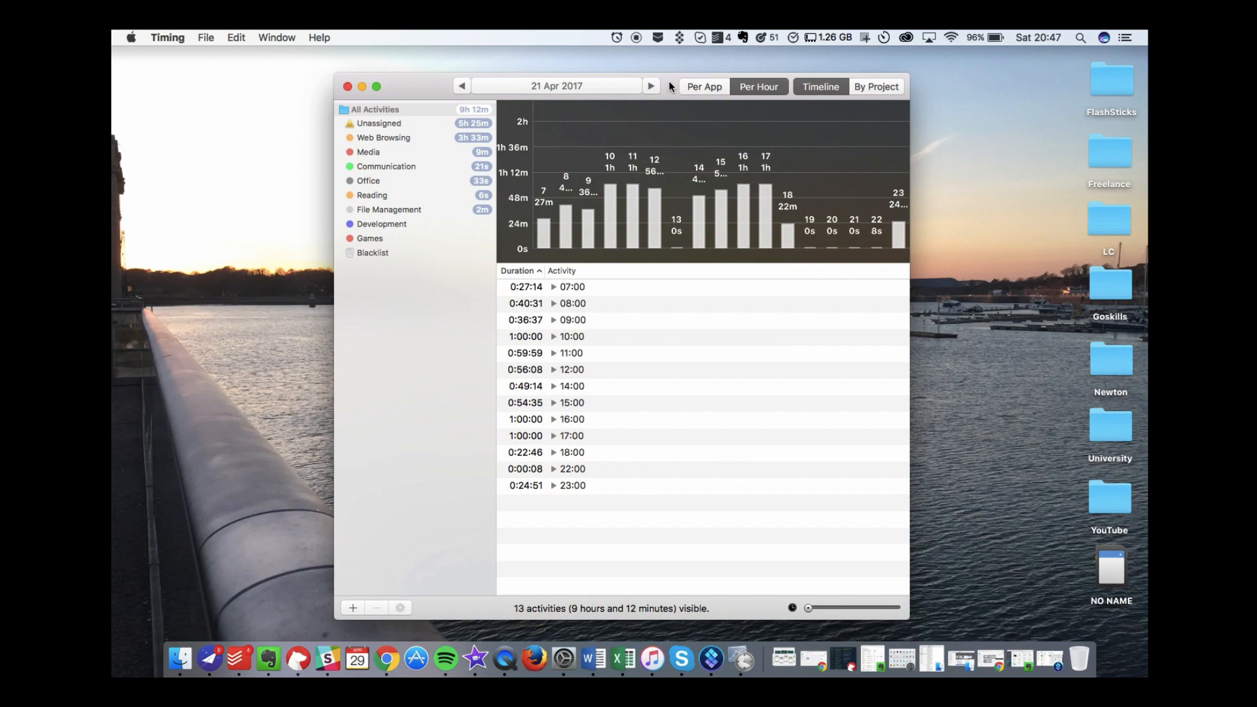
mouse_move(604, 99)
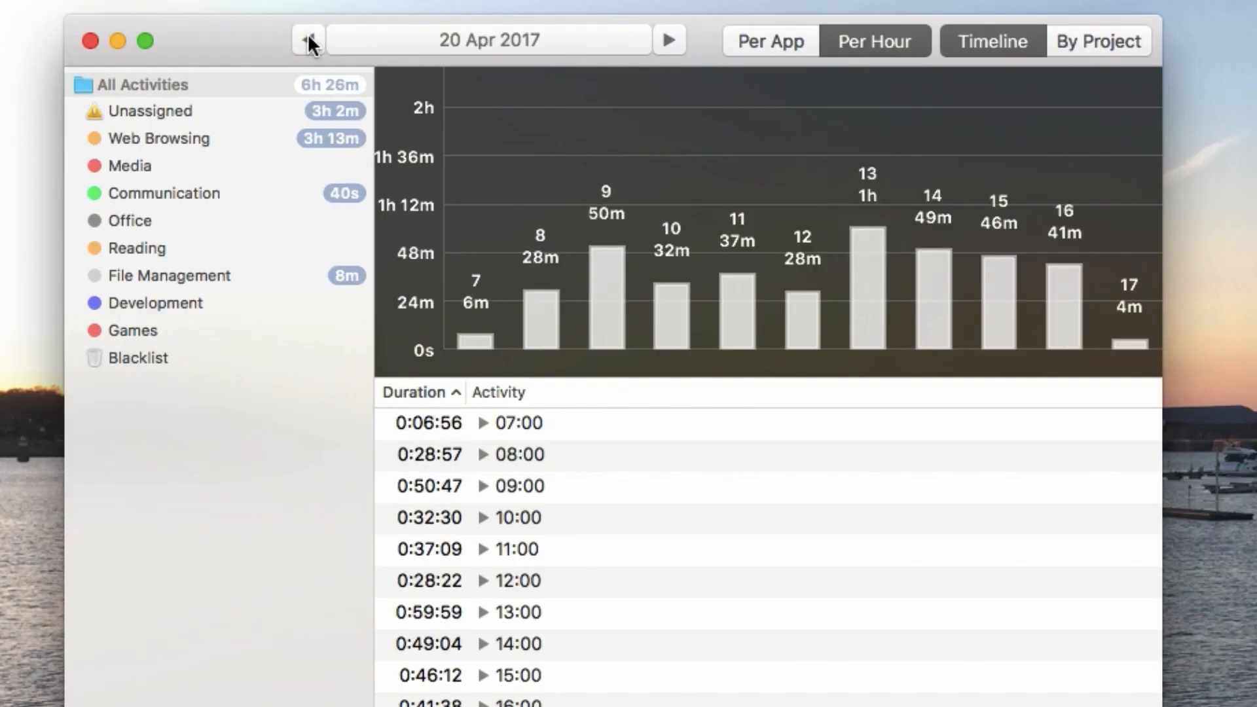
mouse_move(668, 261)
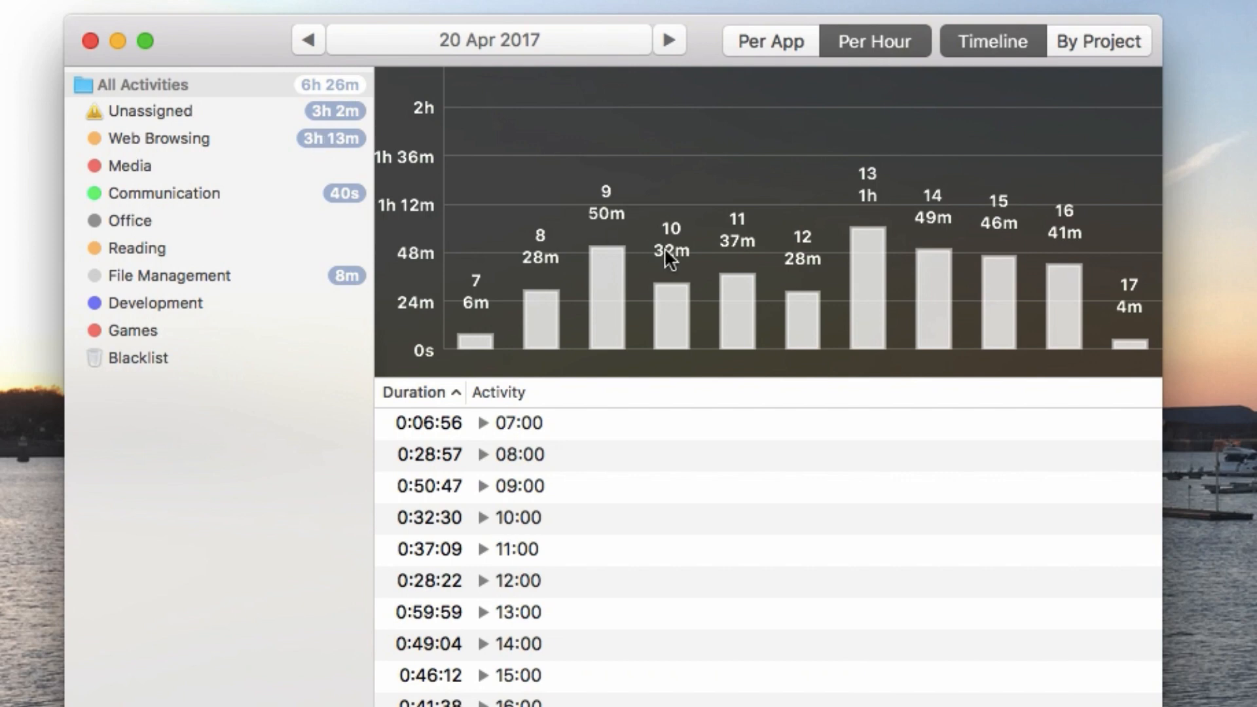
click(308, 39)
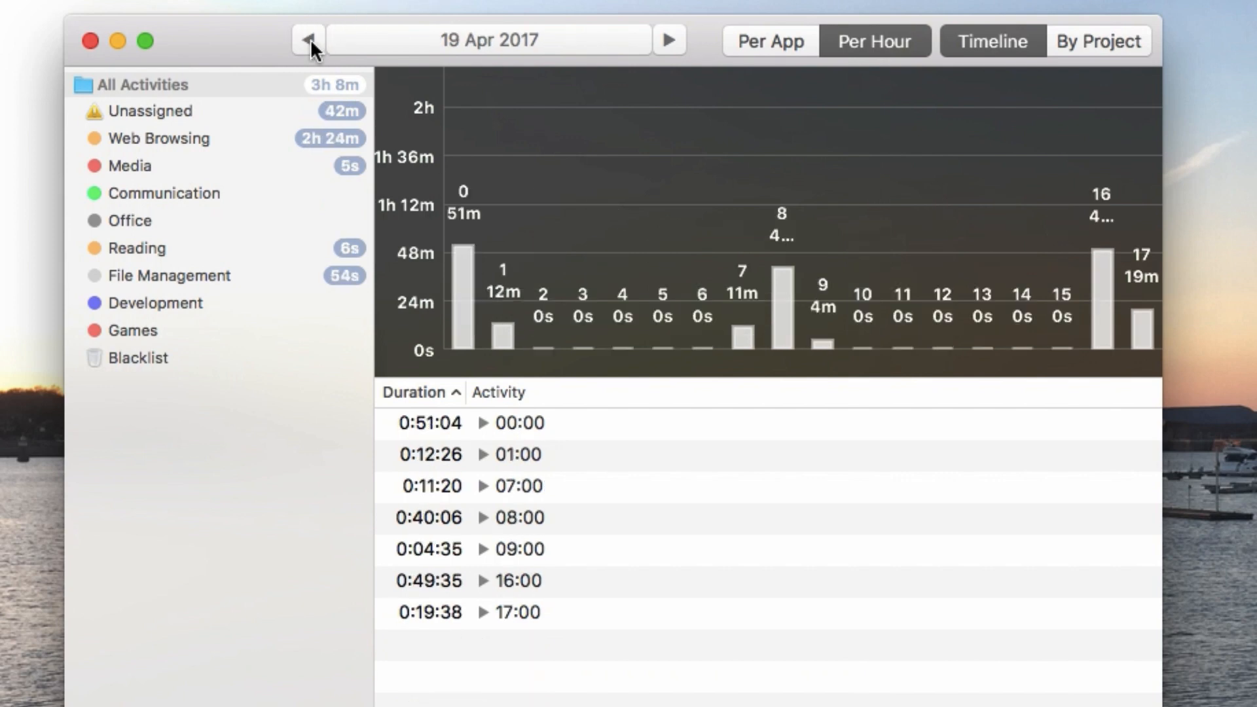
click(668, 41)
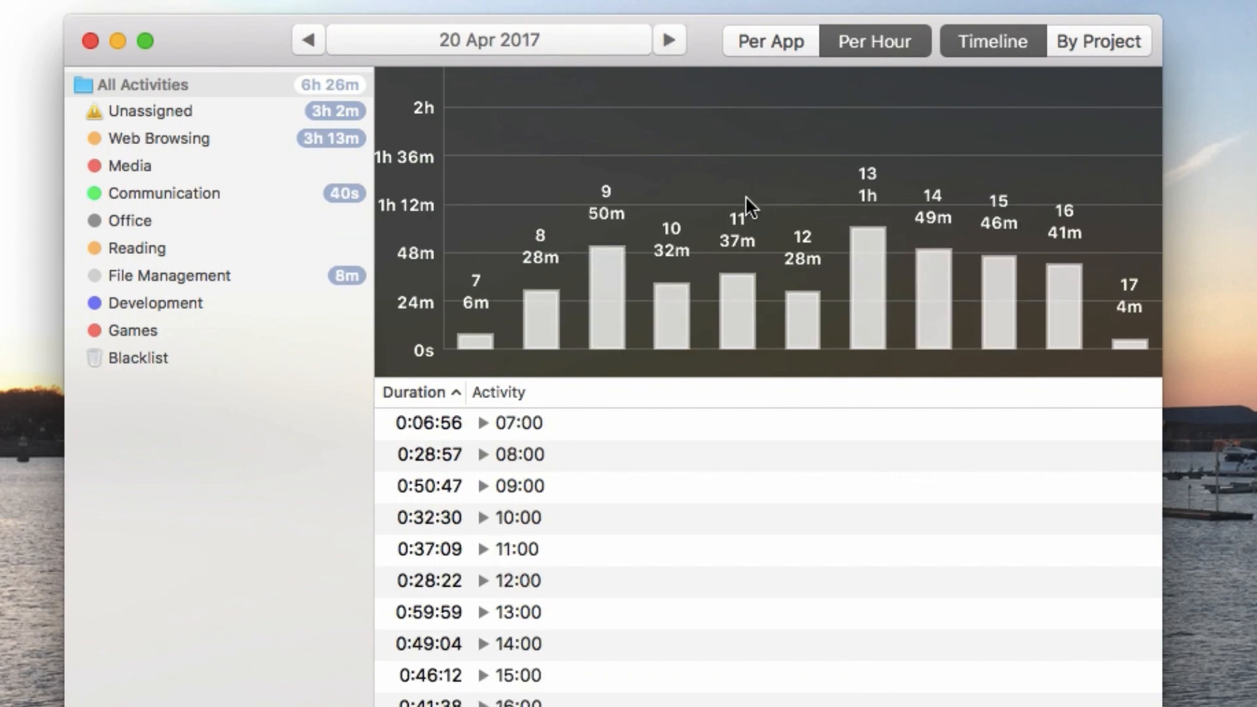
mouse_move(923, 302)
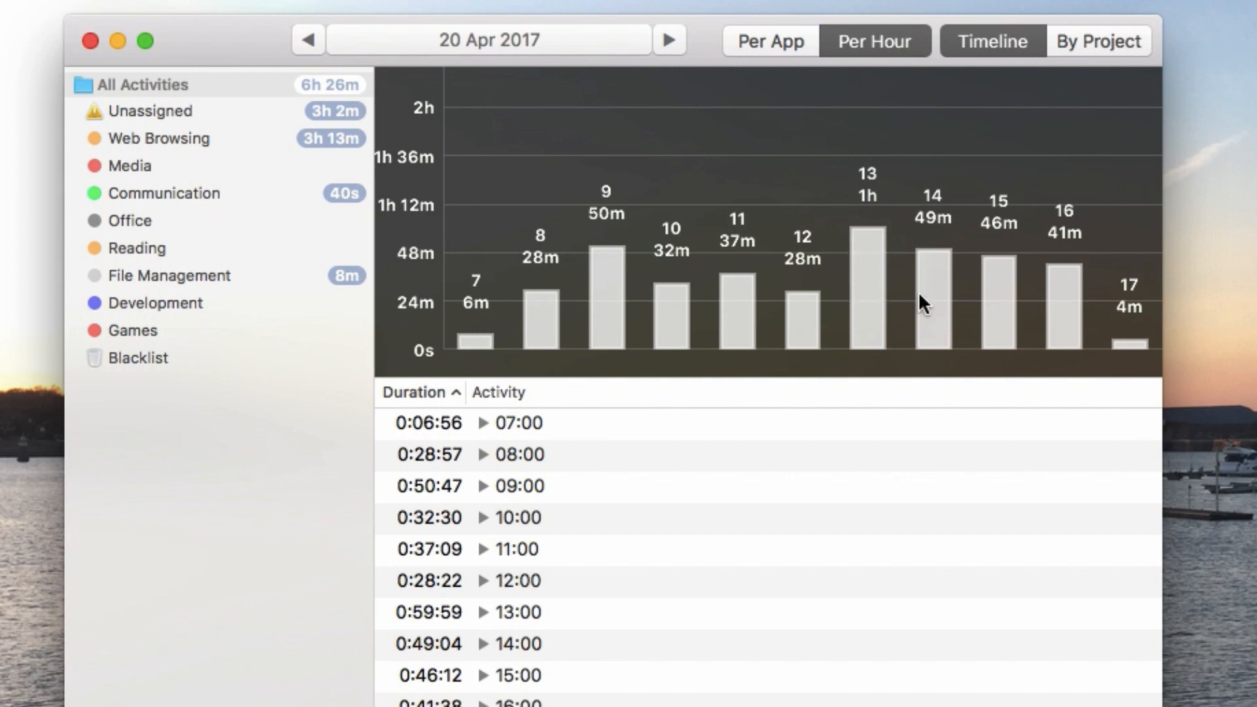
mouse_move(1163, 262)
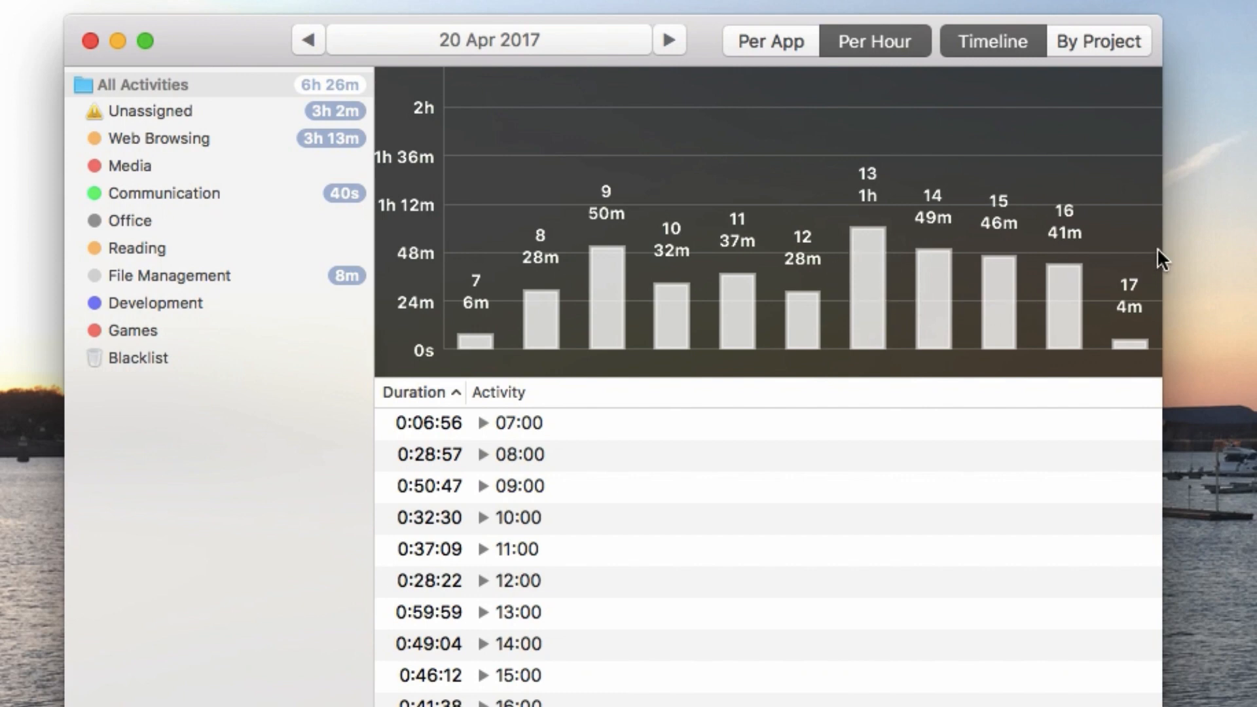
mouse_move(291, 282)
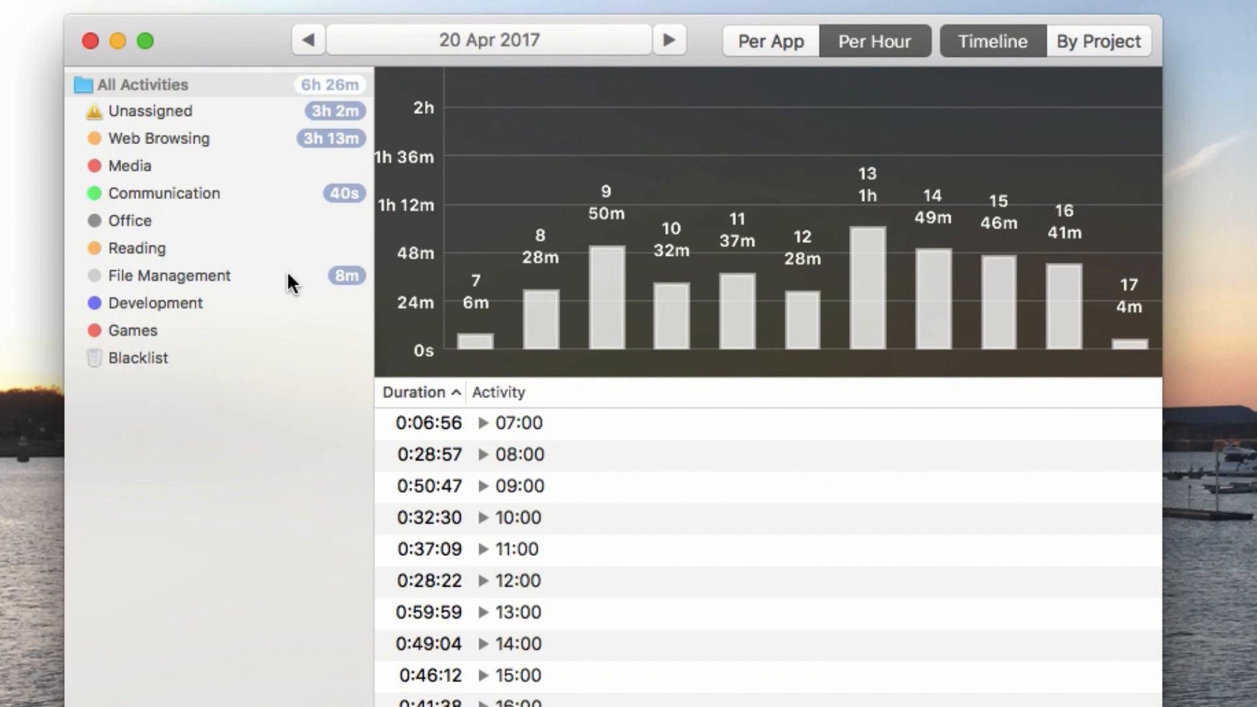
mouse_move(492, 209)
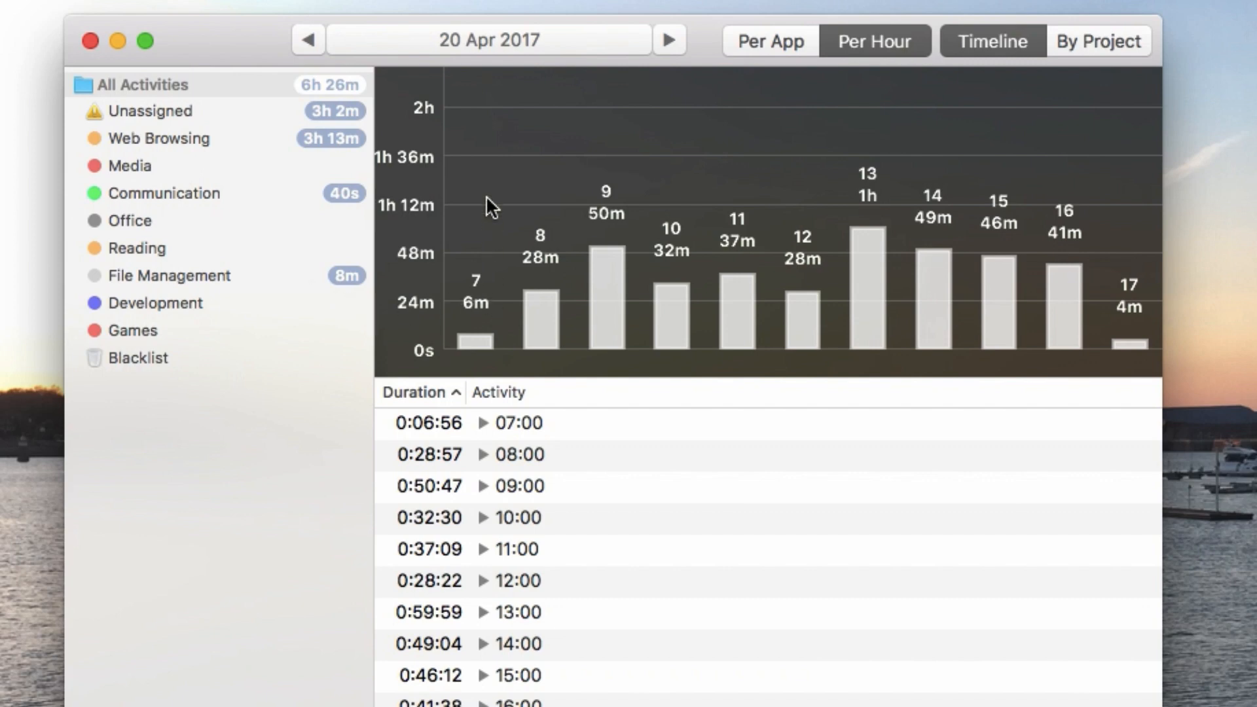
click(1096, 42)
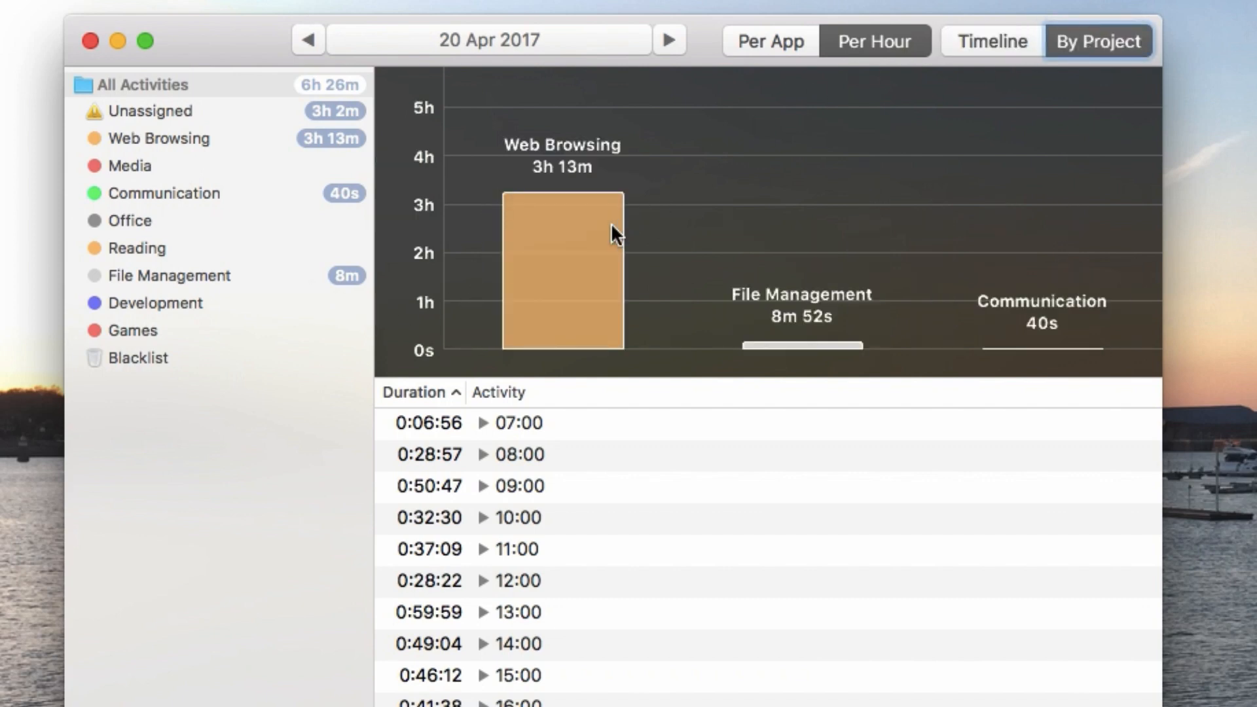
click(157, 138)
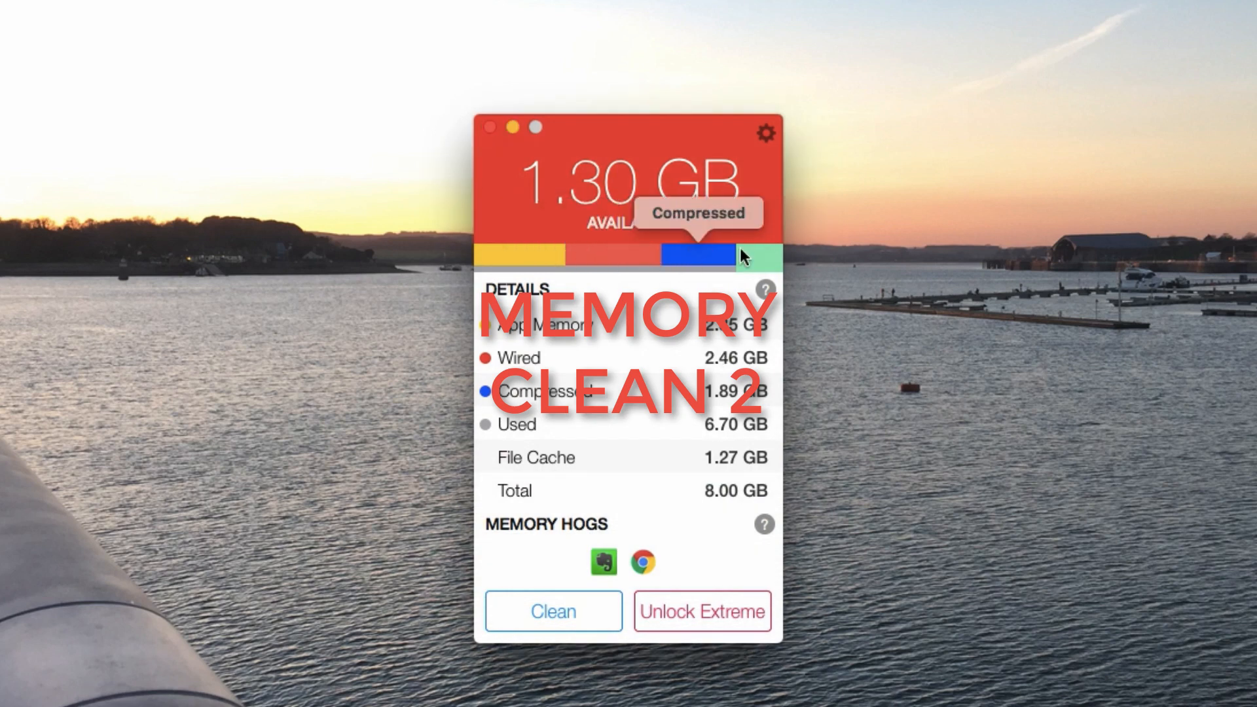
Step: Check Memory Clean 2's memory details, then launch Simplenote from Launchpad
click(553, 611)
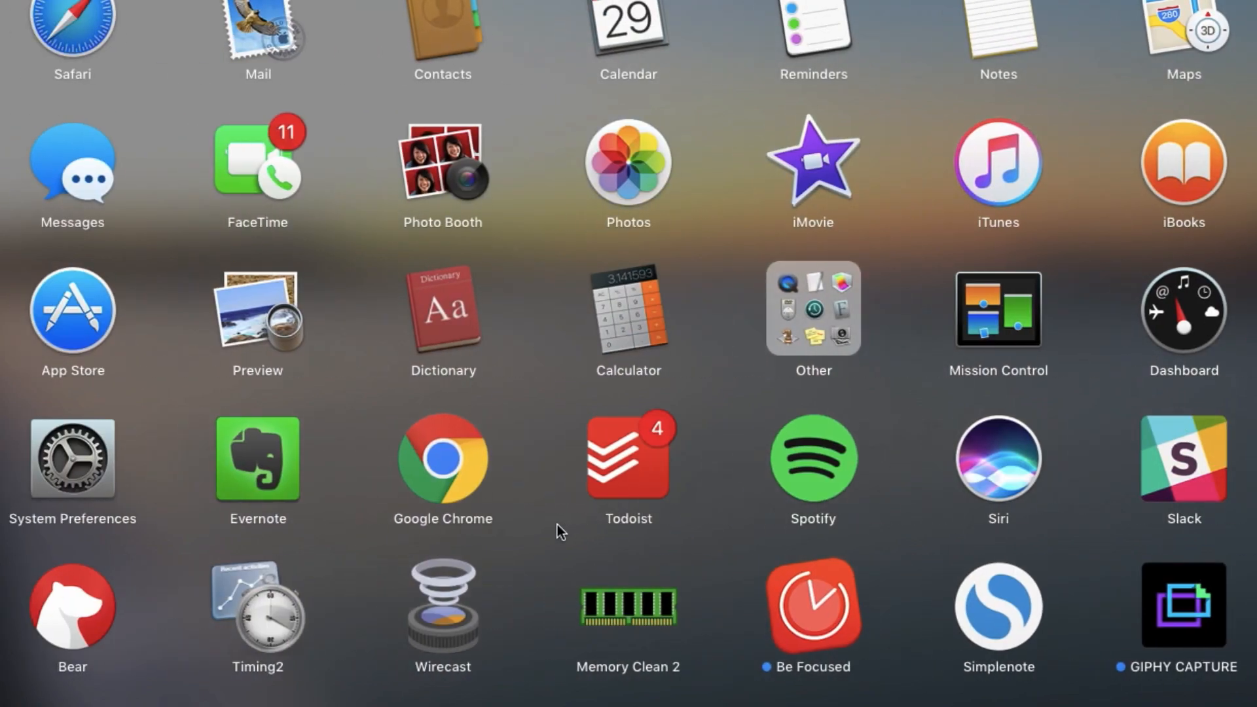
click(999, 608)
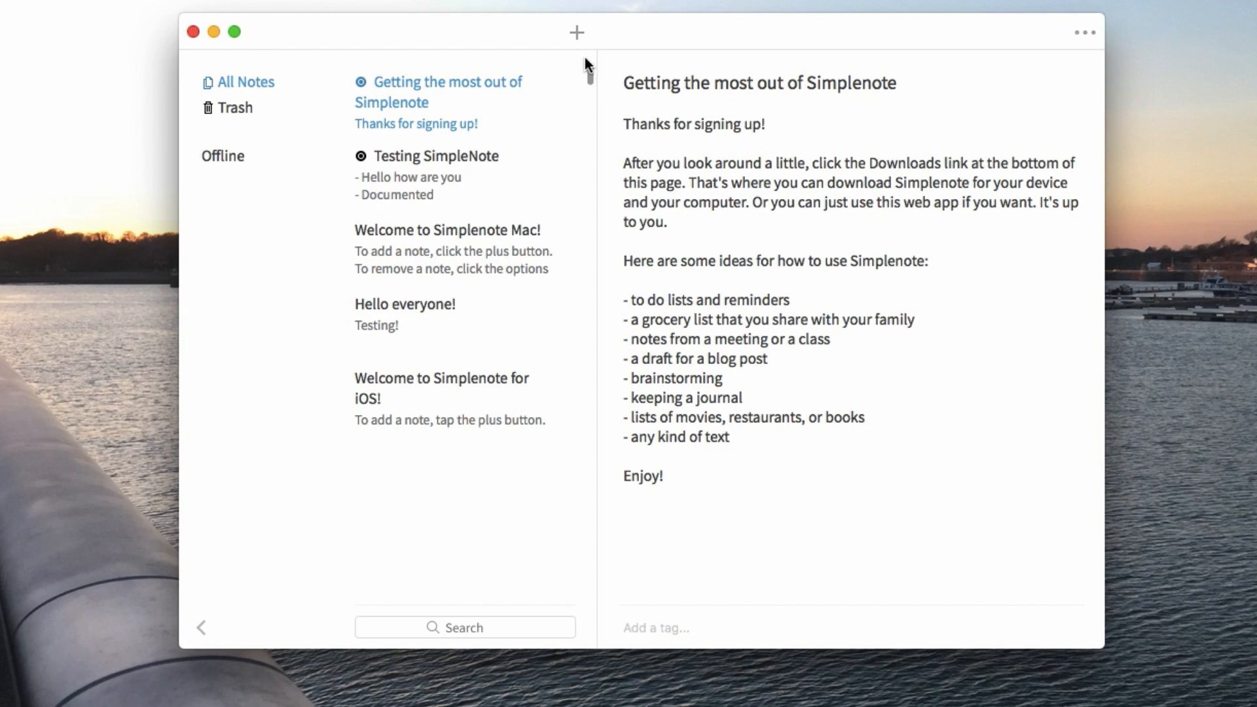
Step: Write a new note 'Hello. SimpleNote is a great writing experience!', then filter by the Offline tag
click(574, 32)
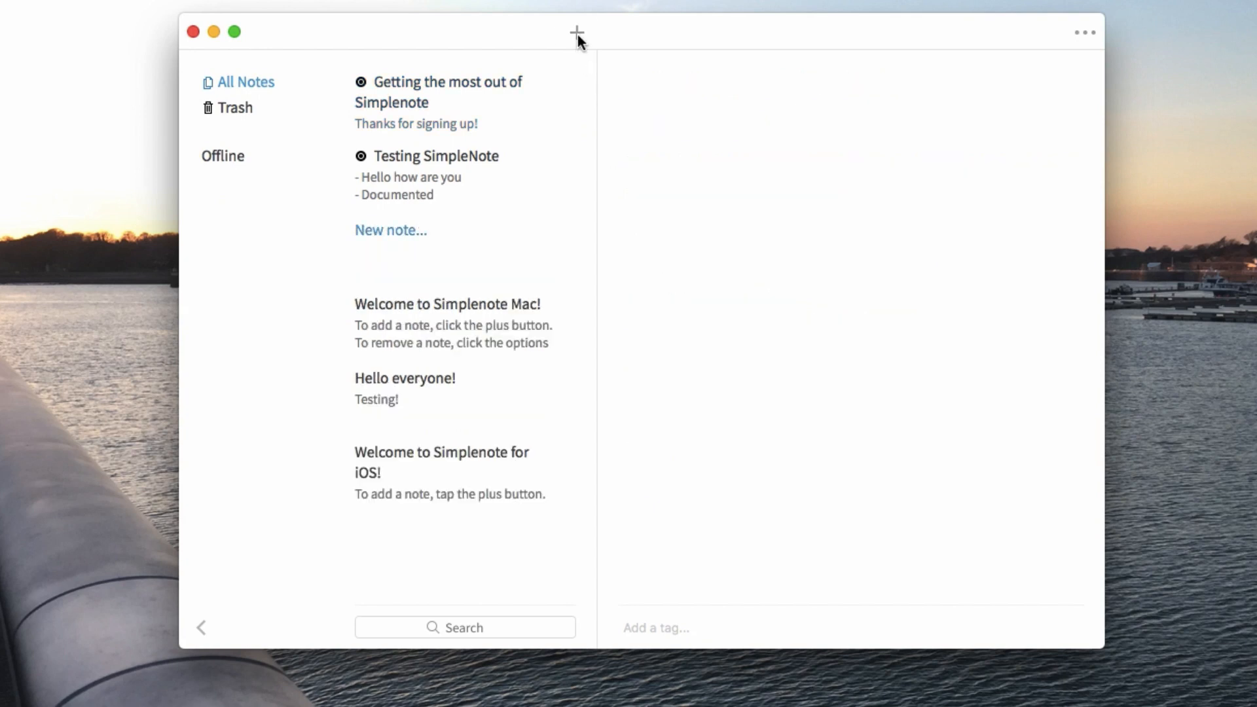
text(Helo)
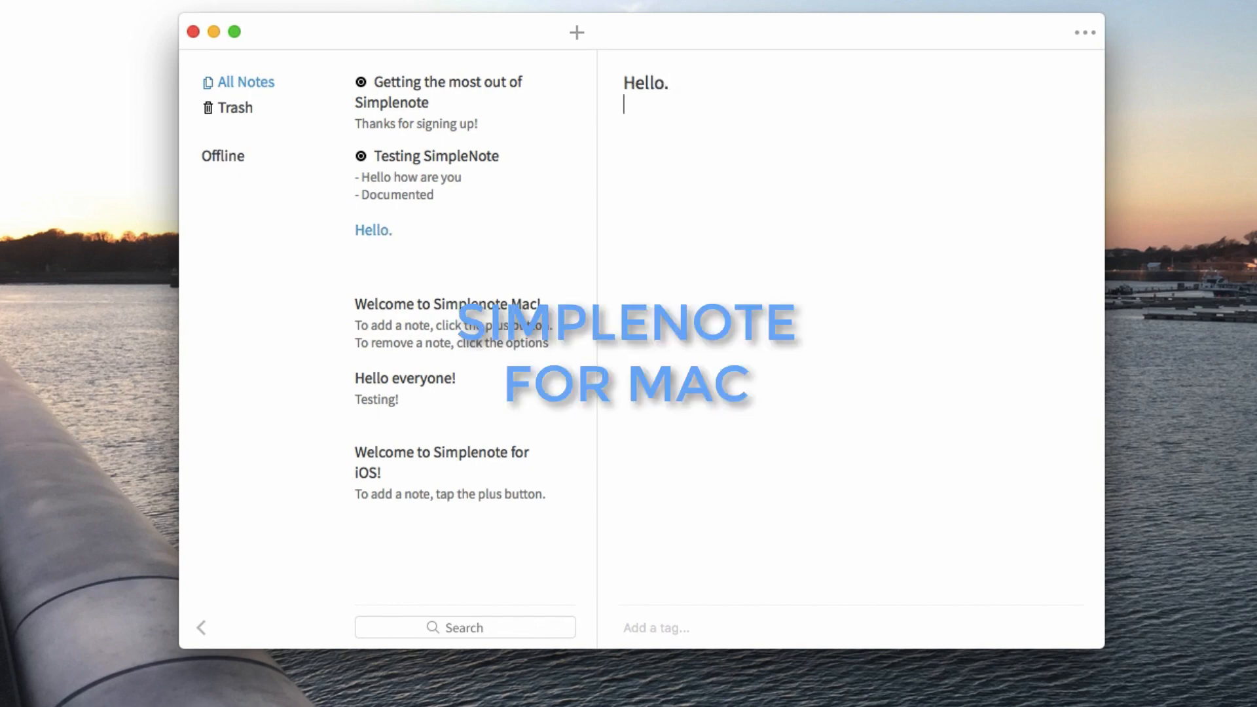
text(Simple)
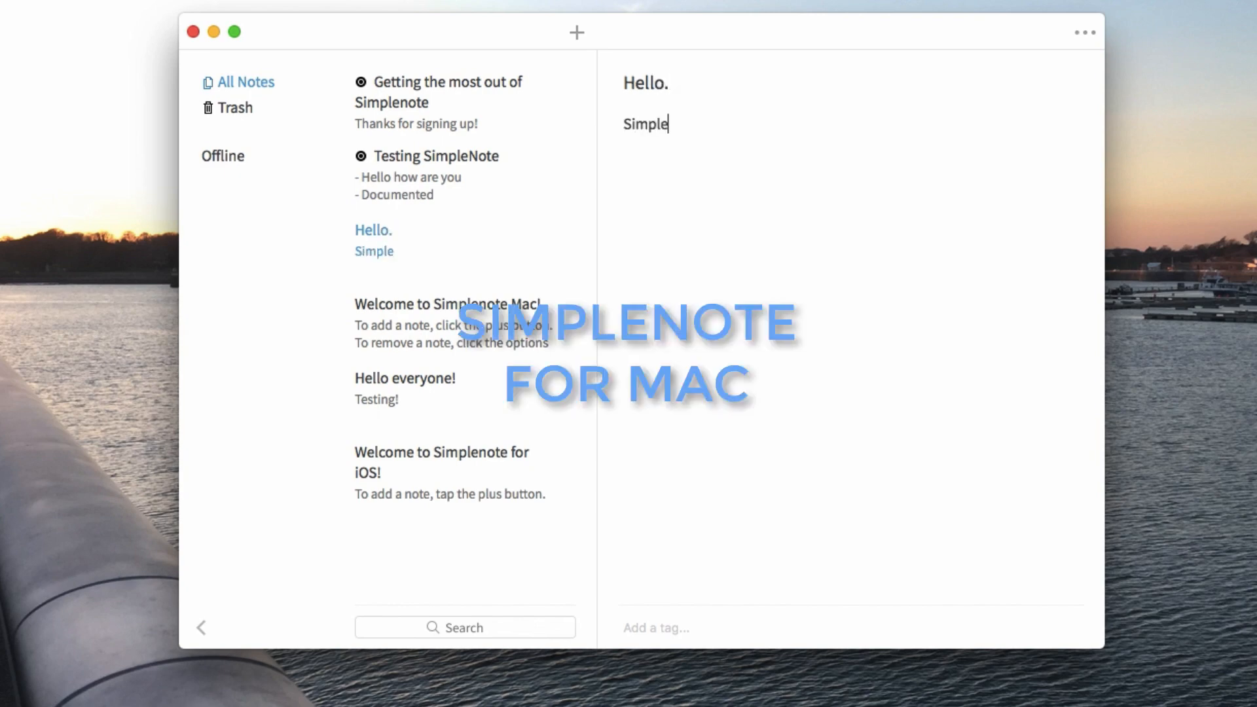
text(Note is a gr)
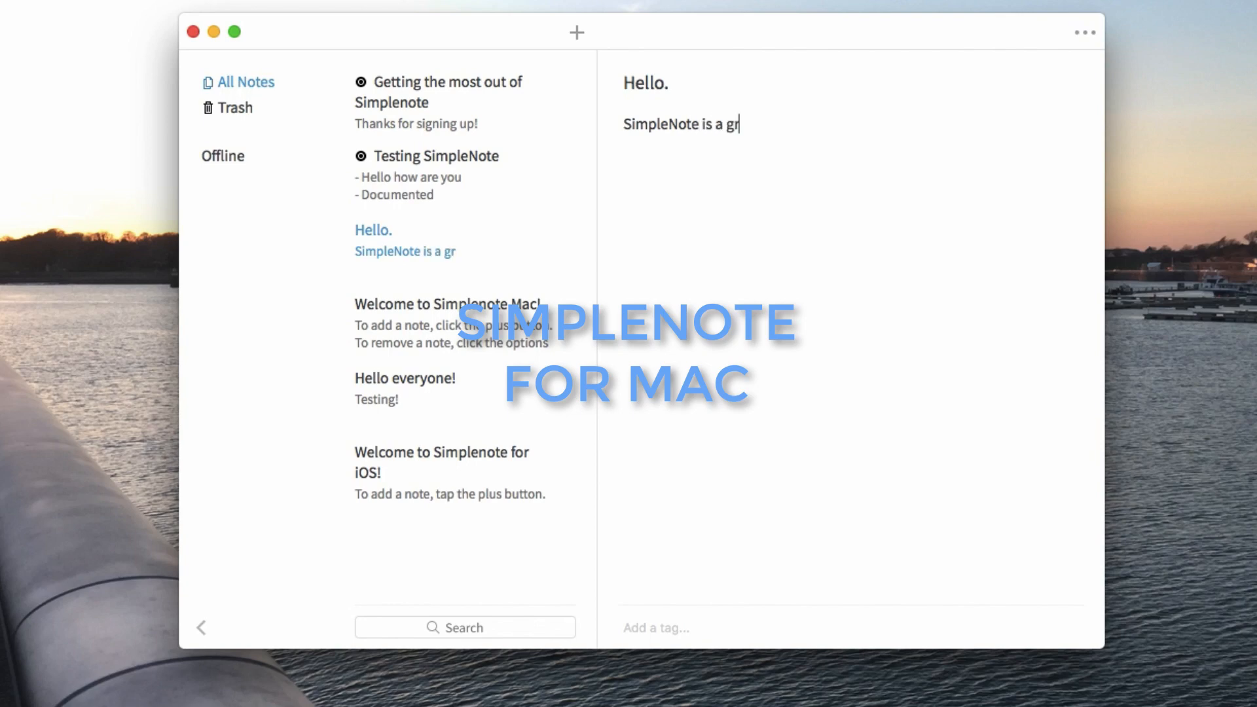
text(eat iWrt)
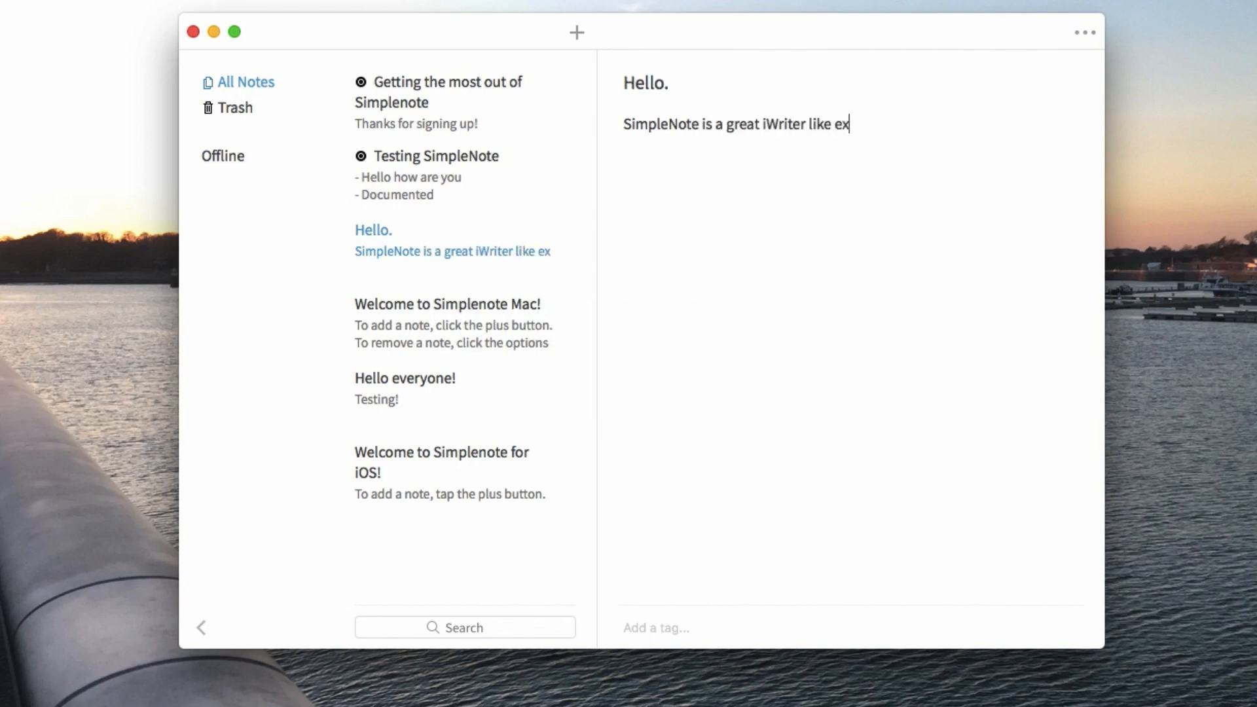
text(perience!)
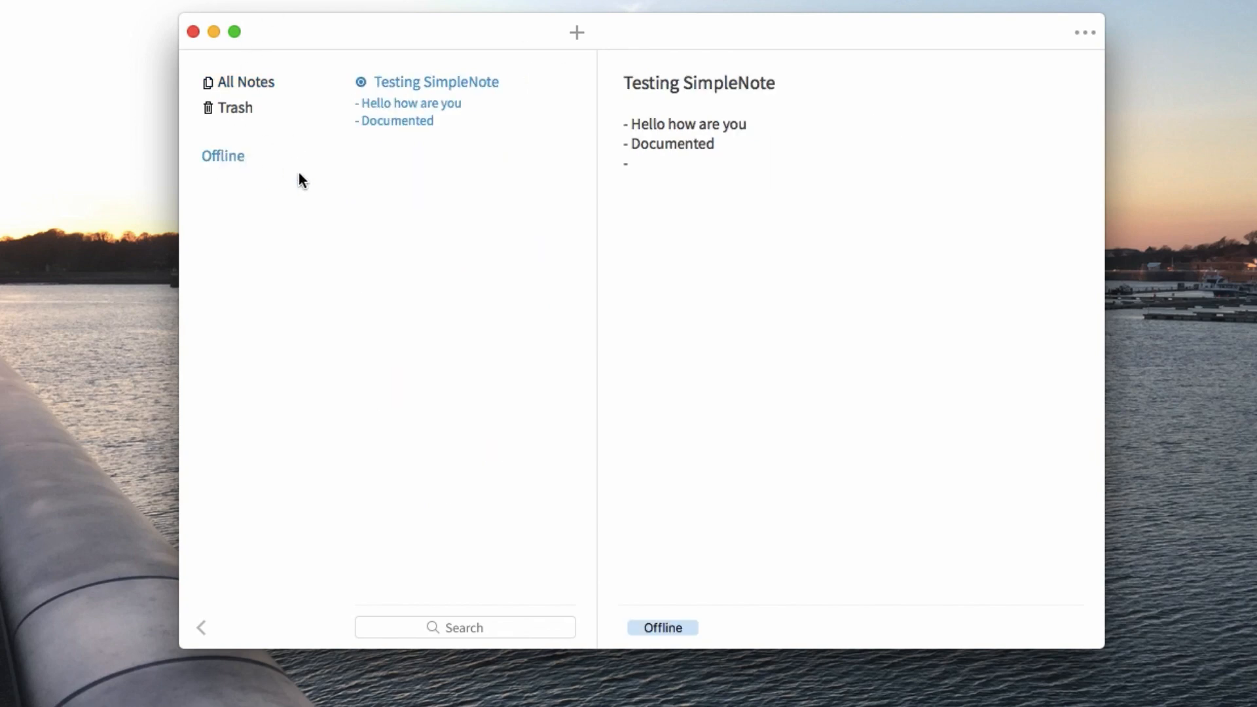
click(204, 627)
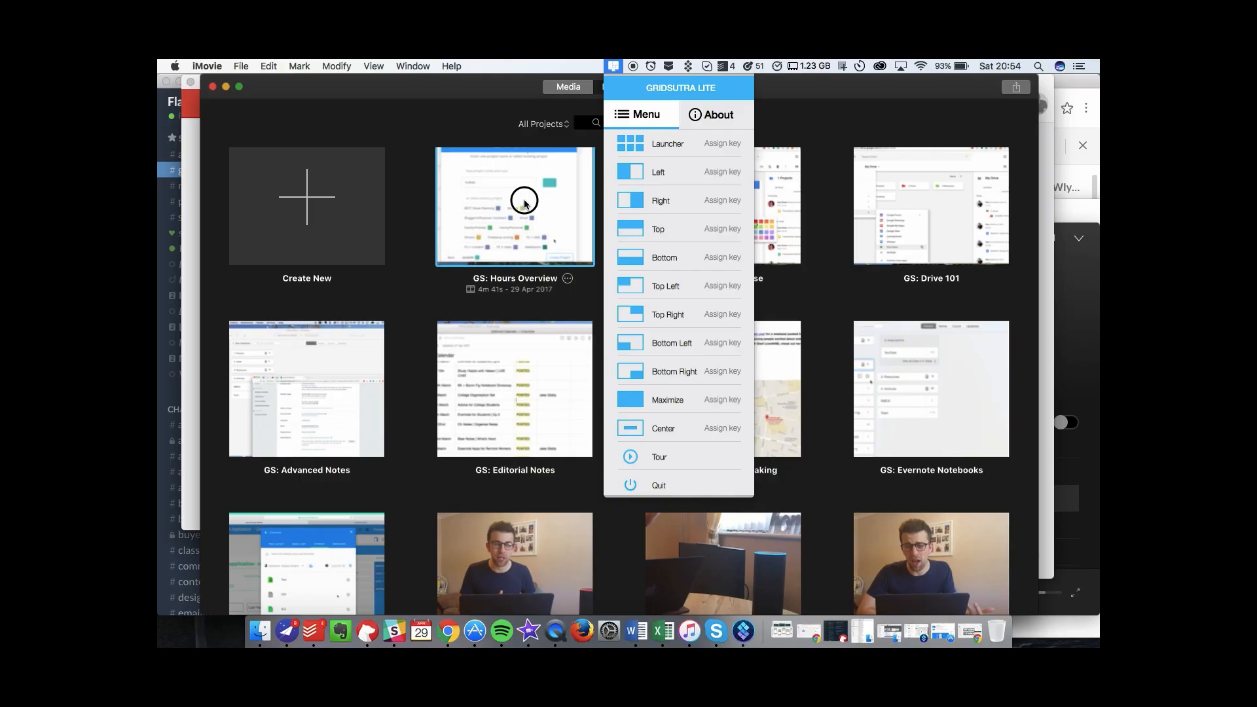
mouse_move(663, 149)
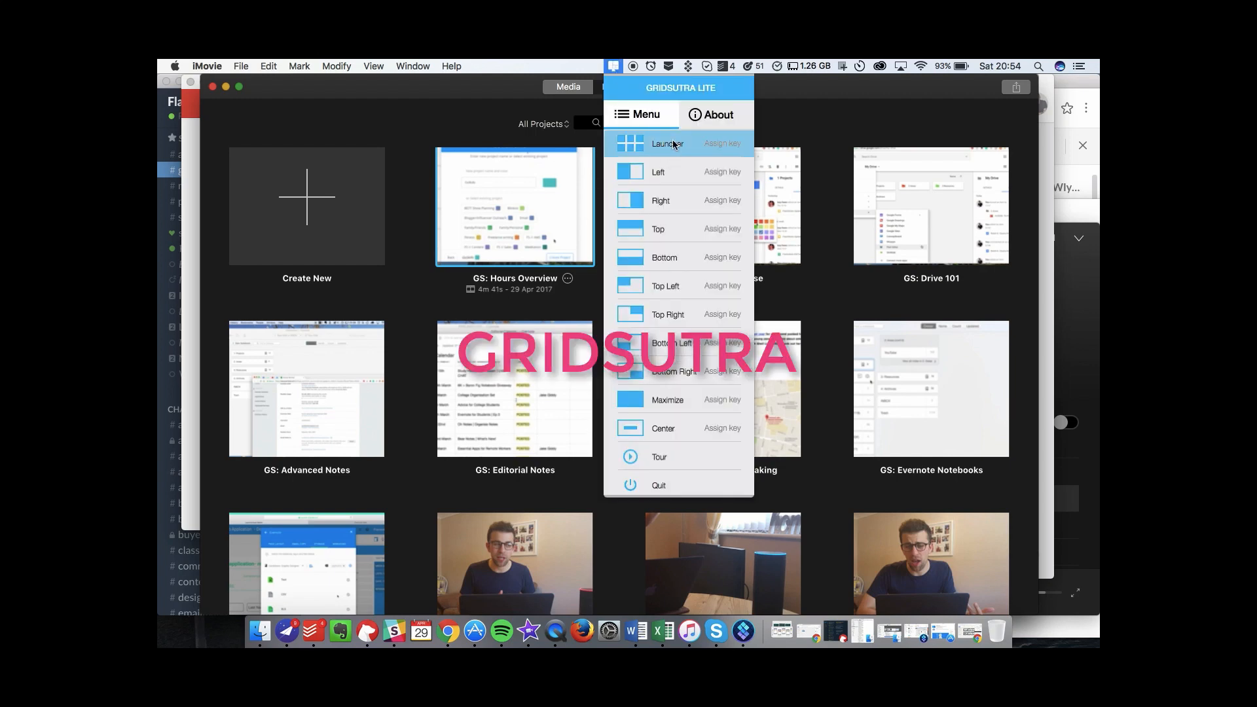
mouse_move(920, 74)
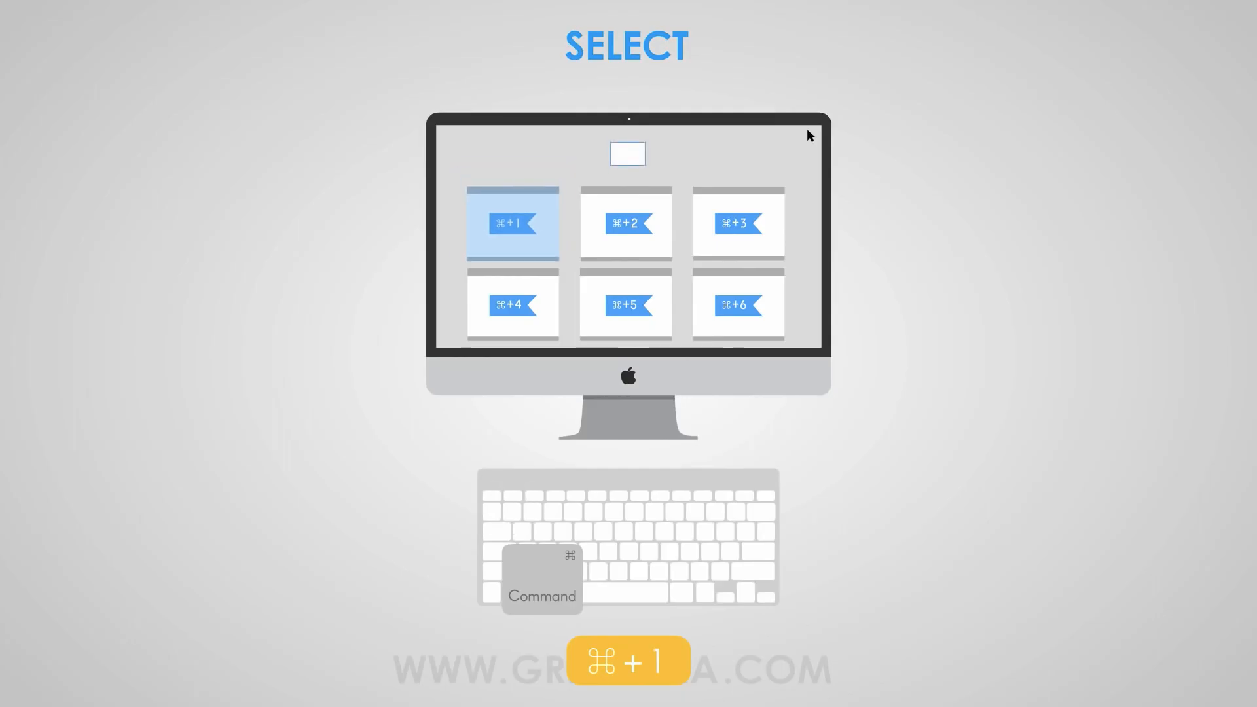
key(cmd+3)
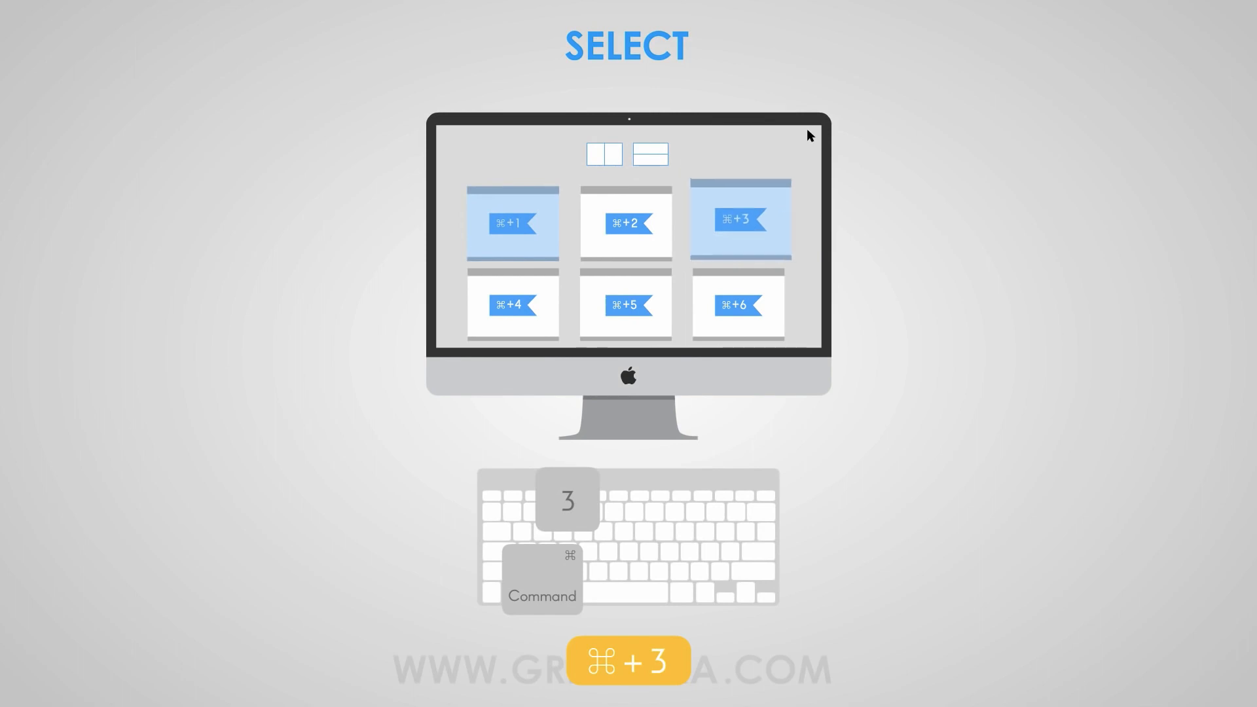